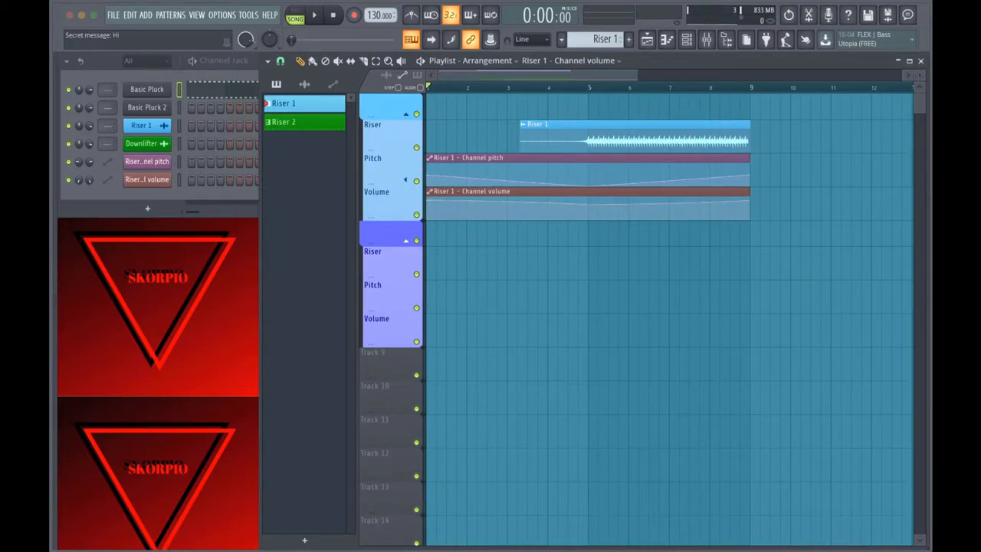
pyautogui.moveTo(518, 86)
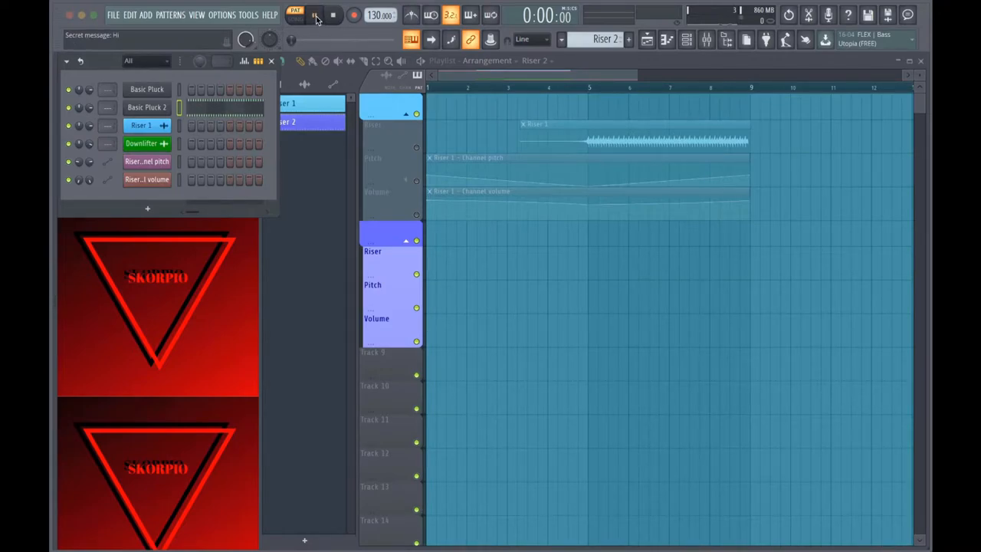
# Step: Preview the Riser 2 pattern before placing its clip at bar 5
pyautogui.click(314, 15)
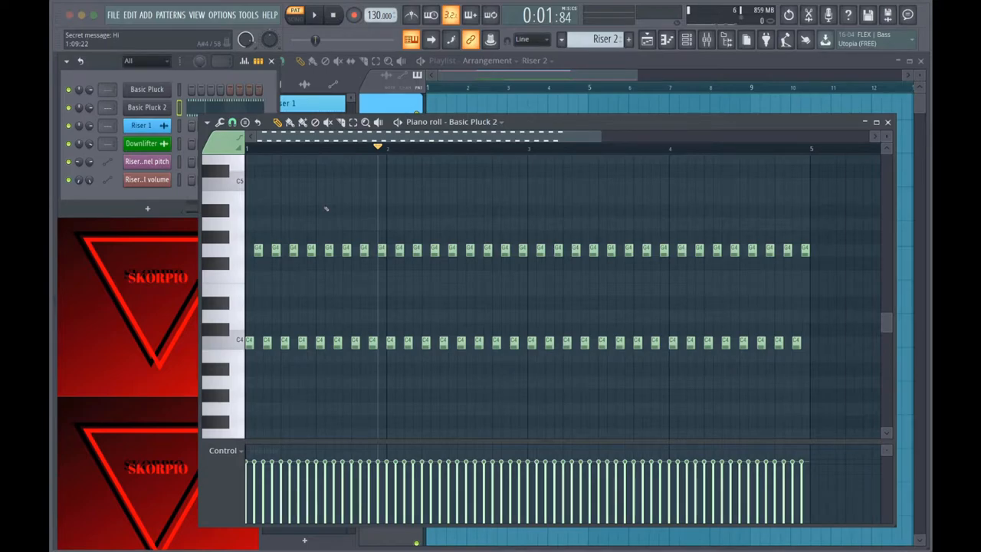
pyautogui.moveTo(852, 361)
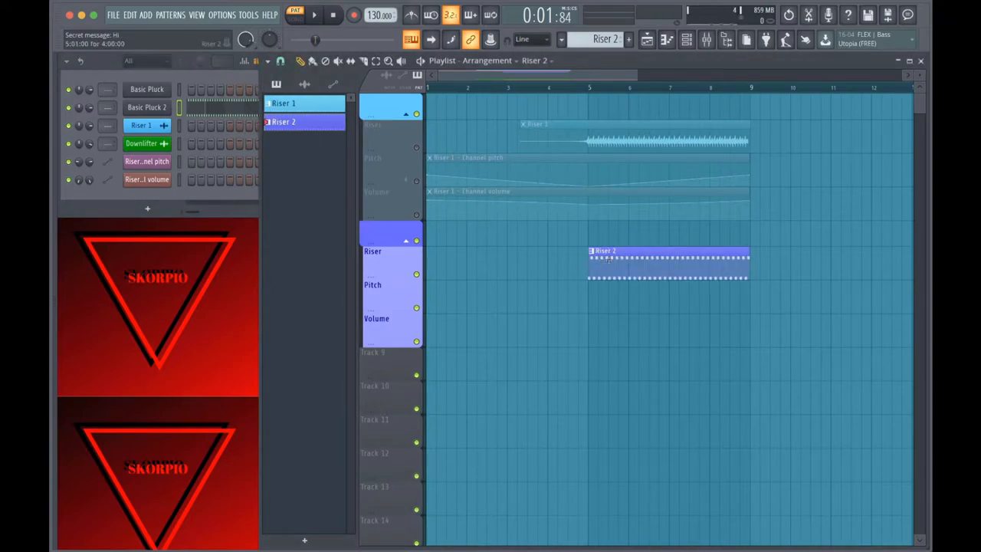
# Step: Render the Riser 2 pattern to a wav file and replace the pattern with the audio
pyautogui.rightClick(283, 122)
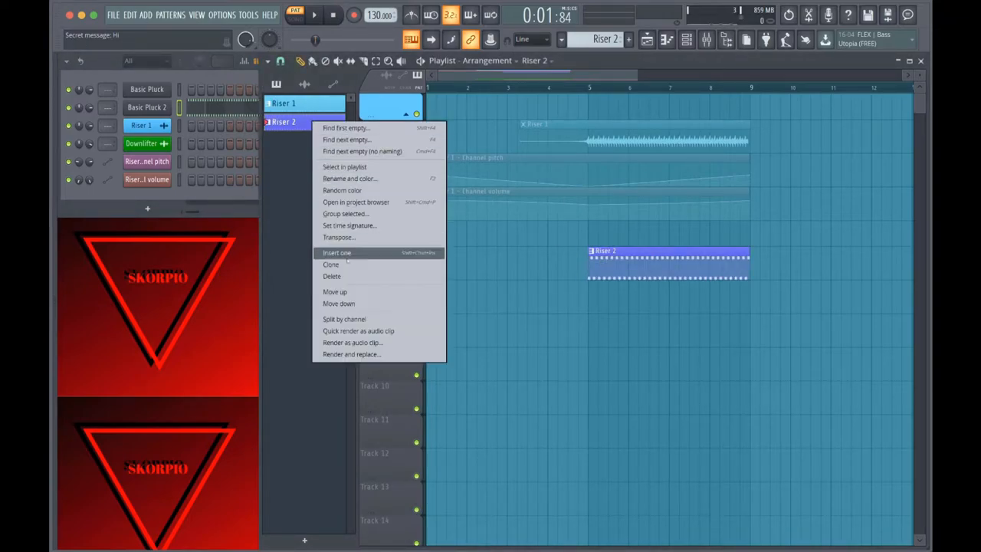
pyautogui.moveTo(352, 354)
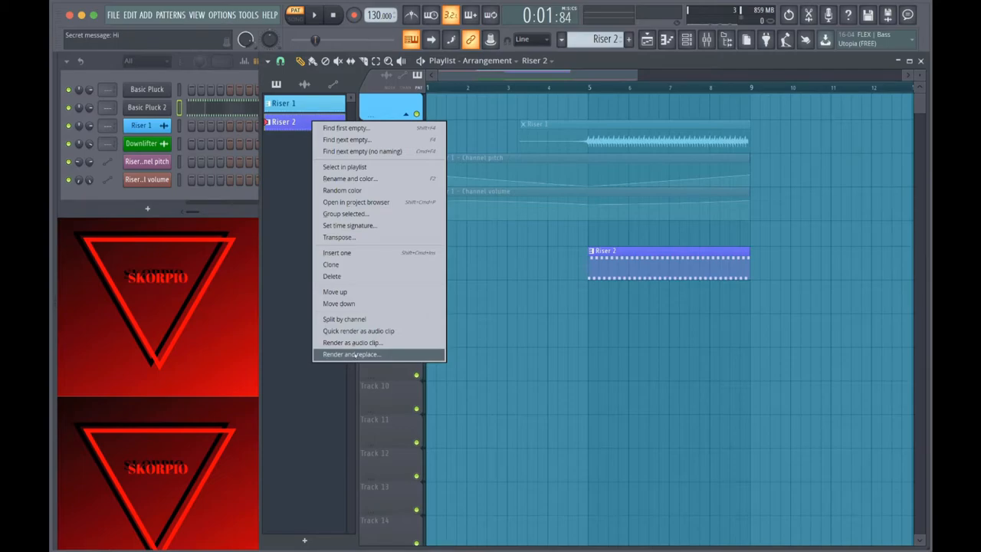
pyautogui.click(352, 354)
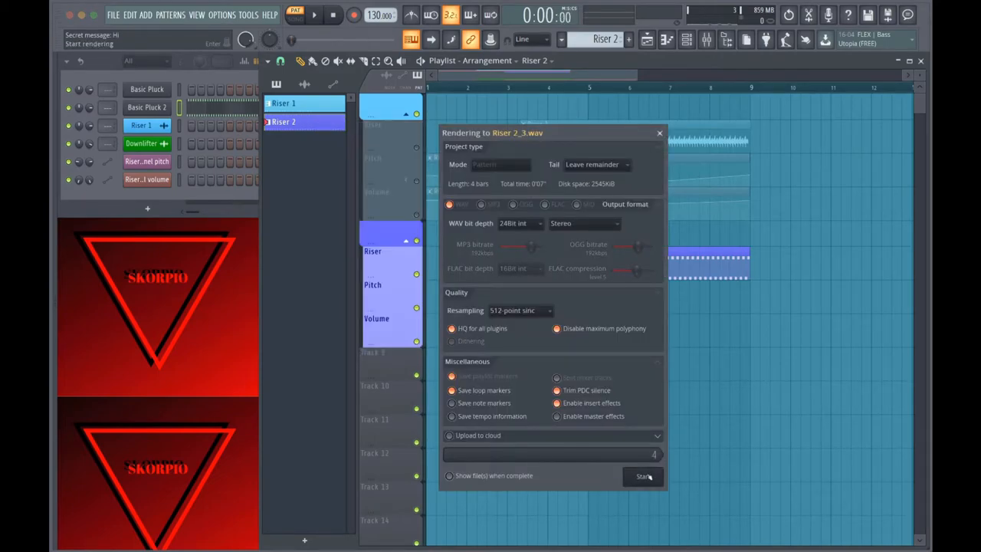
pyautogui.click(643, 476)
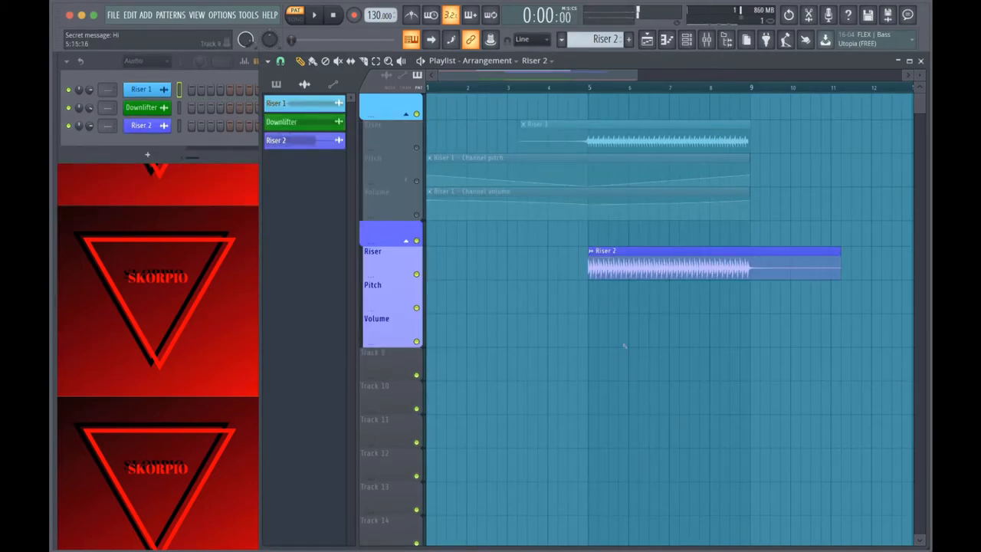
# Step: Reverse the rendered Riser 2 audio in its sample settings
pyautogui.doubleClick(713, 261)
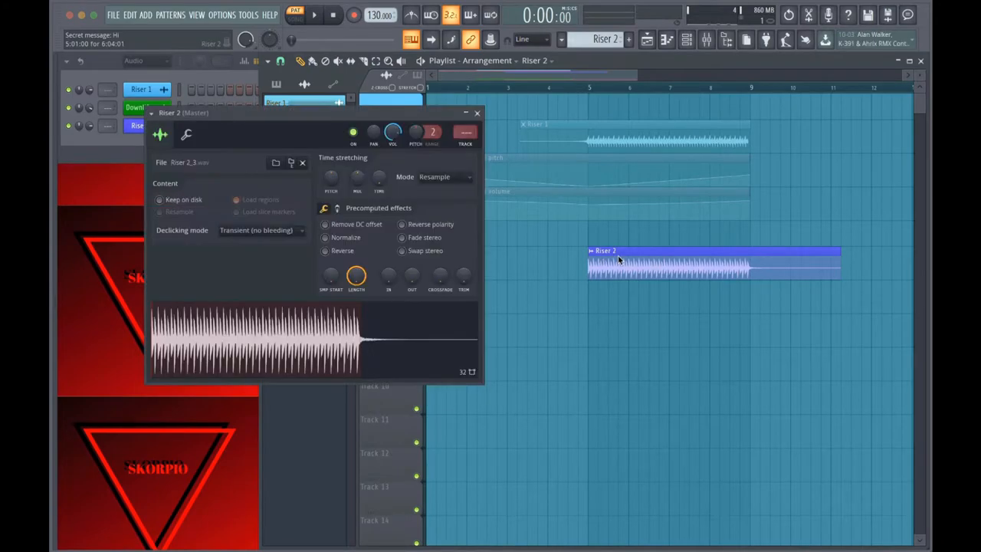
pyautogui.moveTo(182, 112); pyautogui.dragTo(331, 180)
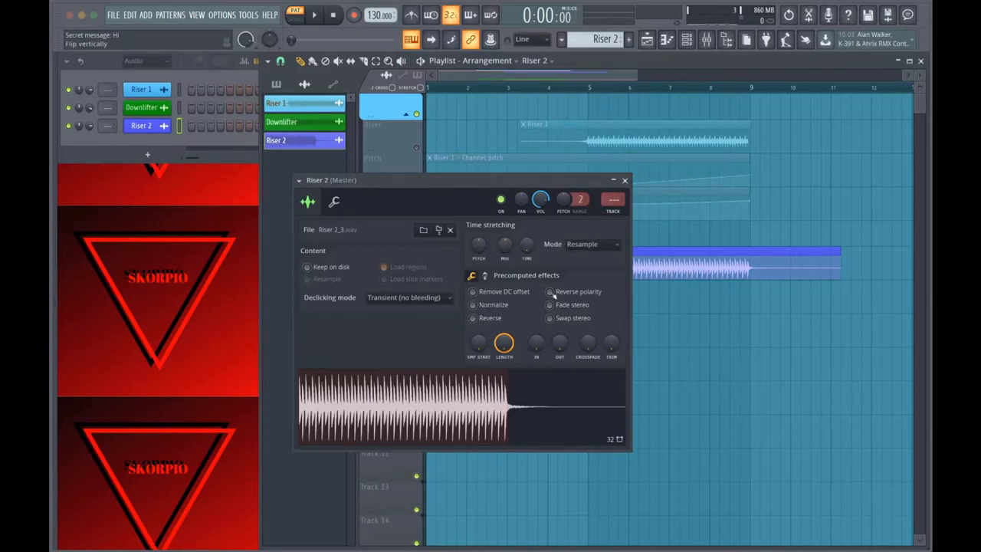
pyautogui.click(472, 317)
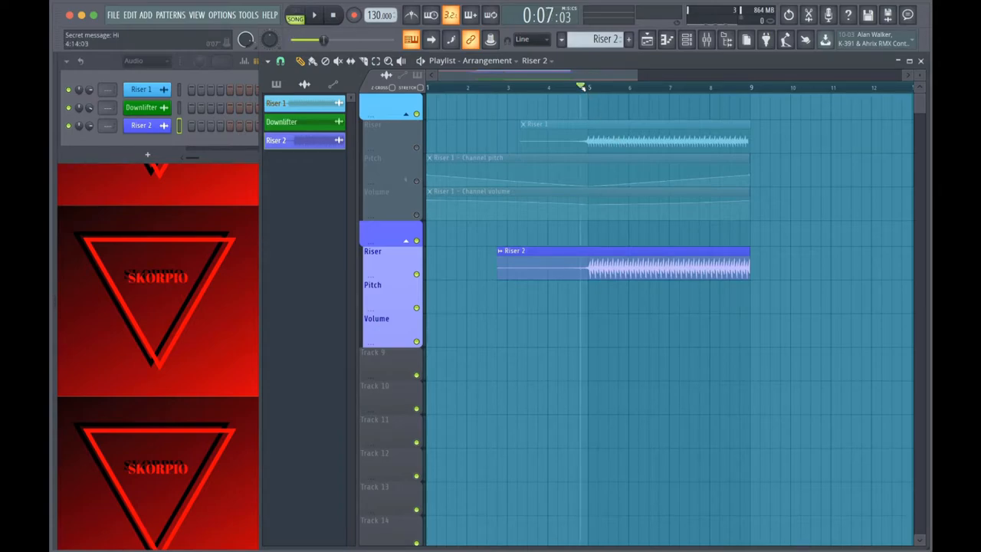
pyautogui.click(314, 15)
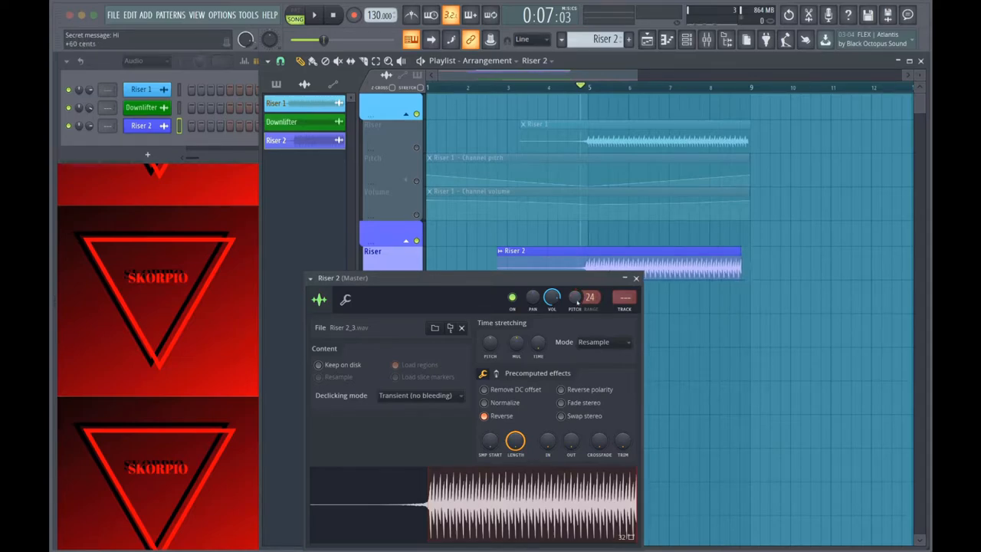
# Step: Set the Riser 2 sample's time stretching mode to Stretch and create a pitch automation clip
pyautogui.click(603, 342)
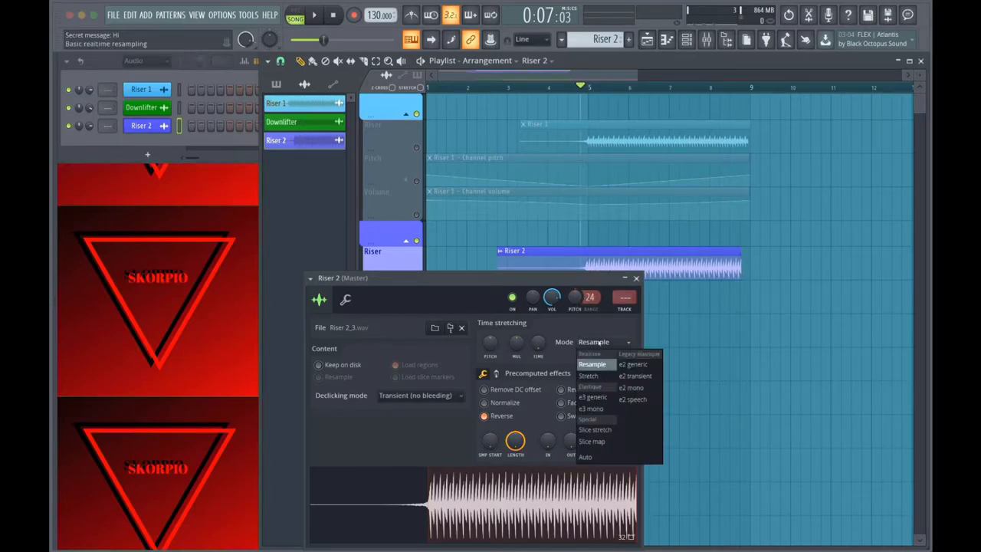
pyautogui.click(588, 375)
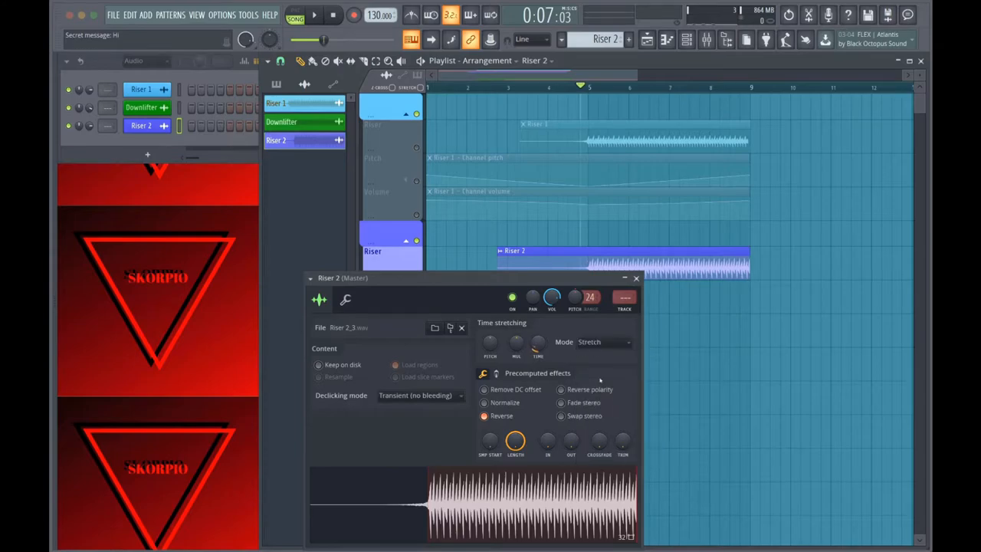
pyautogui.moveTo(575, 297); pyautogui.dragTo(577, 291)
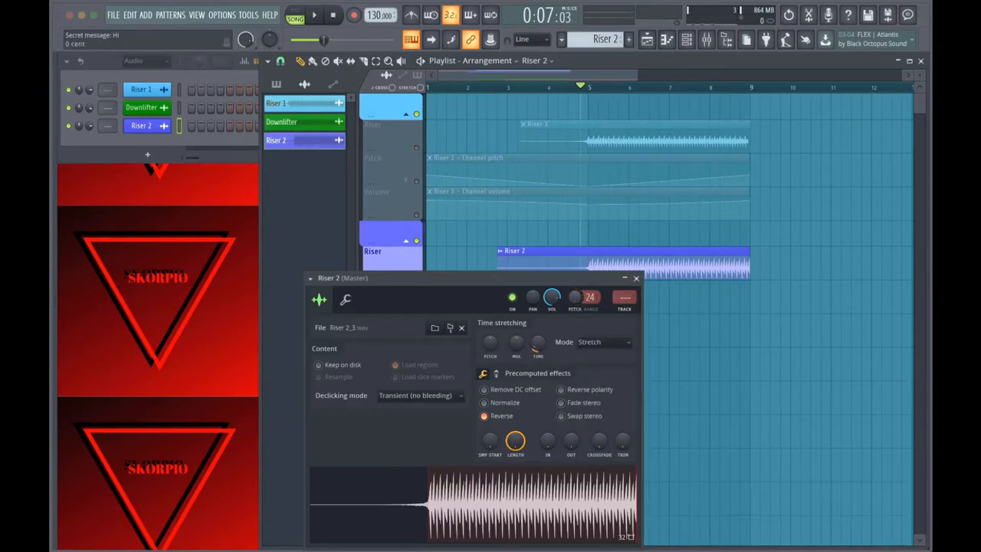
pyautogui.click(315, 14)
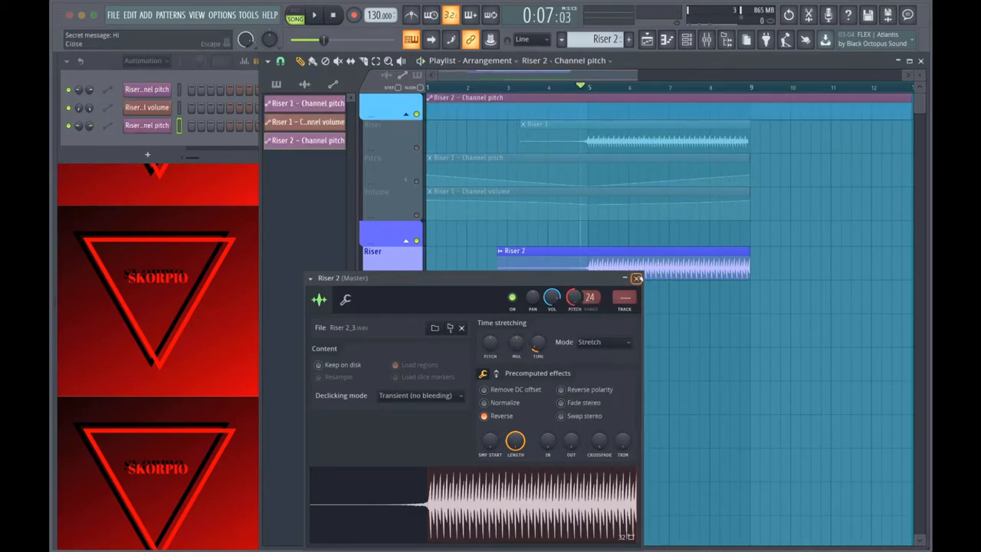
# Step: Close the sampler and change the pitch automation point's curve so it rises toward bar 9
pyautogui.click(636, 279)
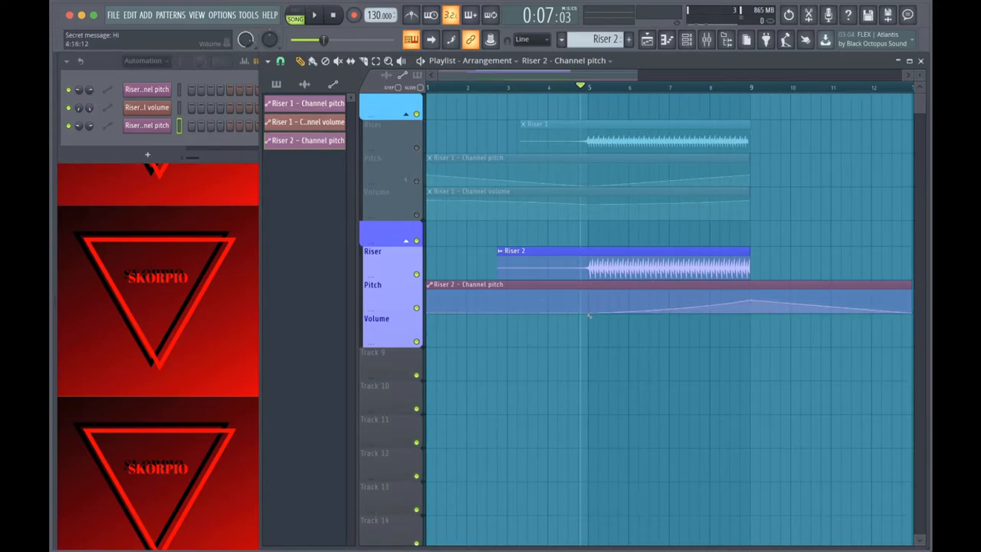
pyautogui.rightClick(586, 313)
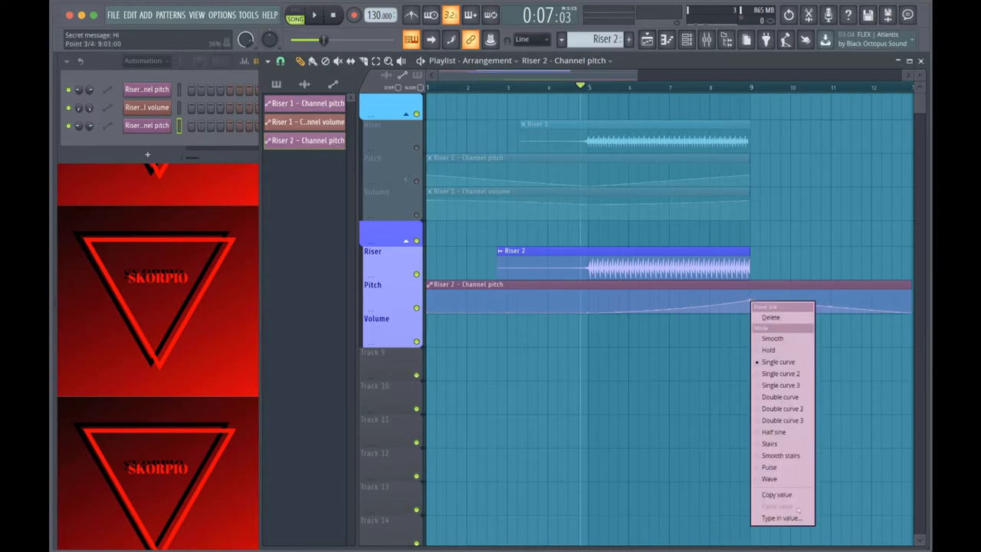
pyautogui.click(780, 517)
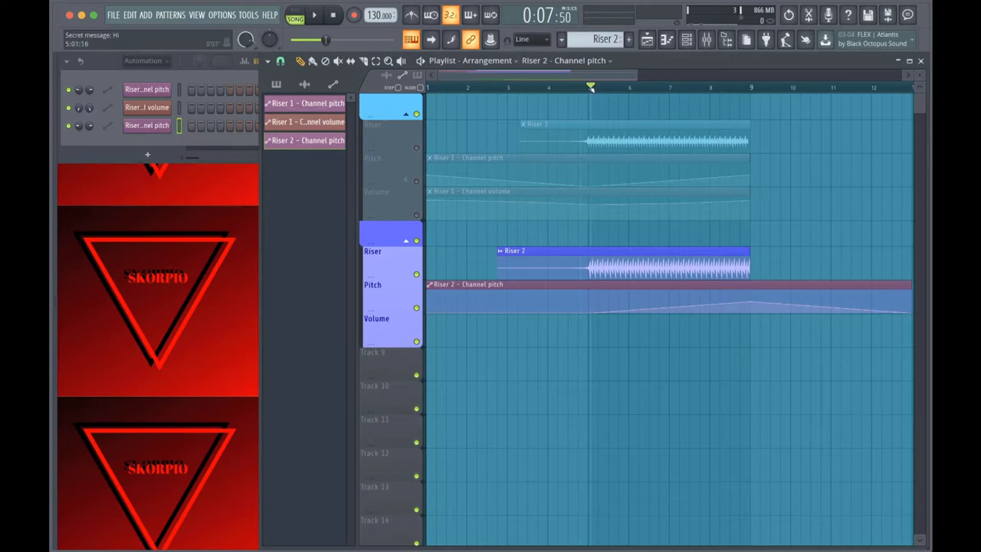
pyautogui.click(315, 14)
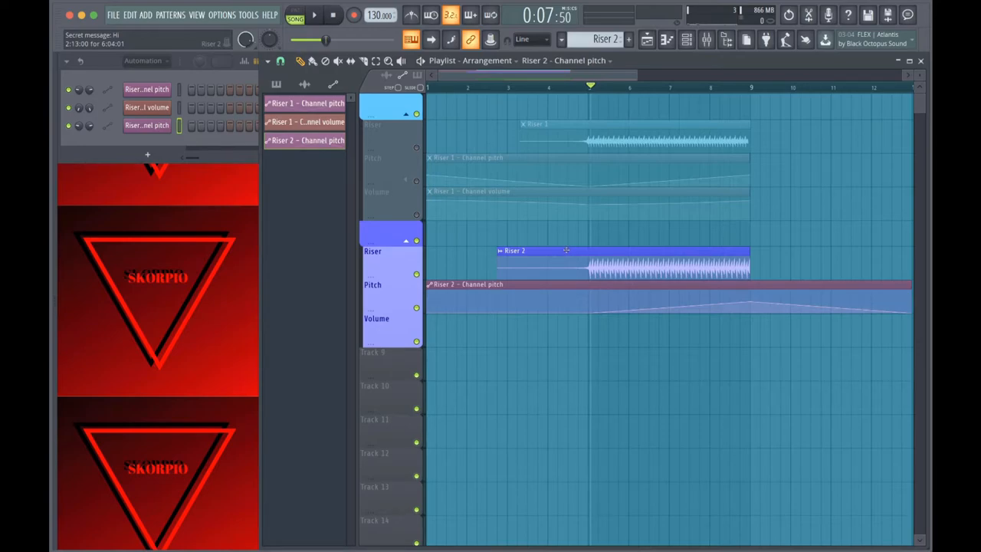
pyautogui.moveTo(631, 253)
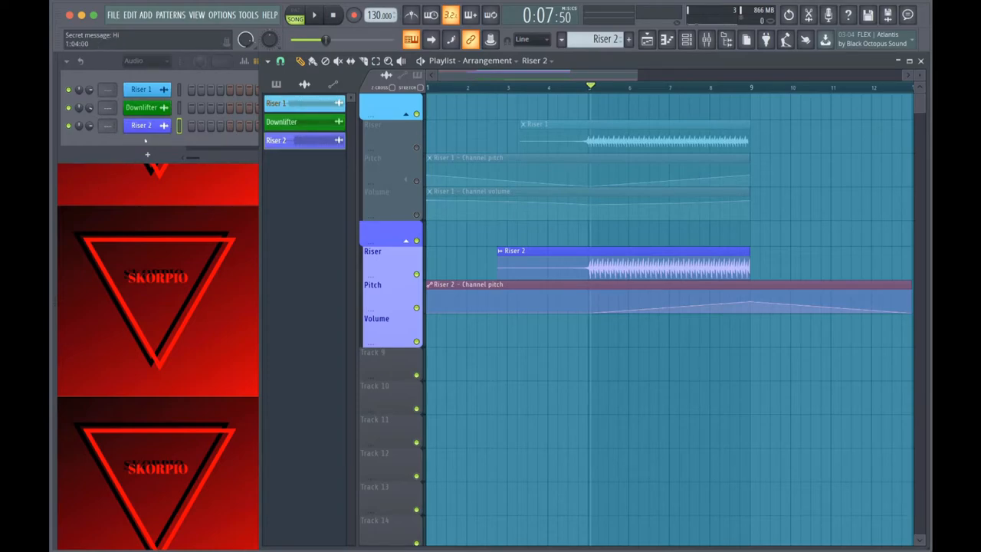
# Step: Create a Riser 2 volume automation clip and shape its curve
pyautogui.rightClick(146, 142)
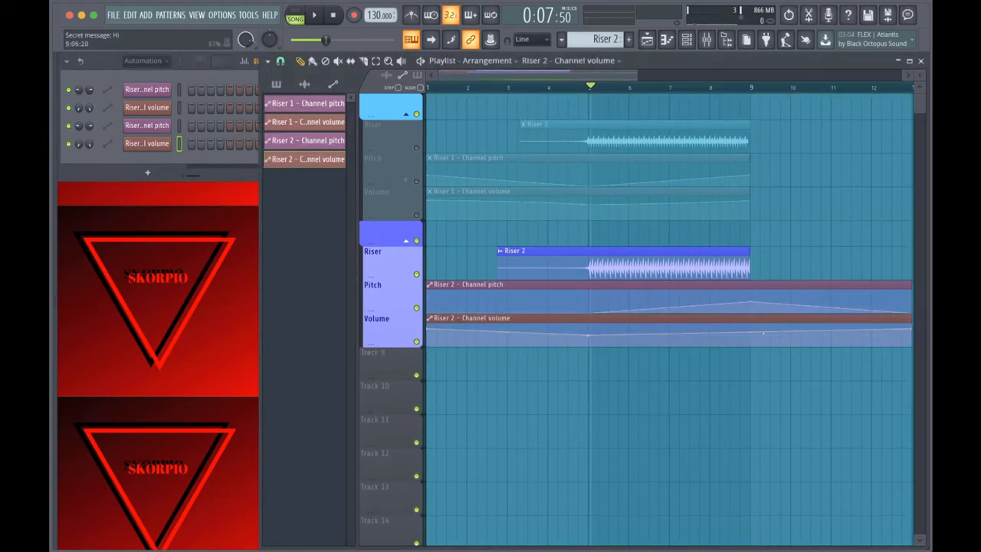
pyautogui.moveTo(764, 331); pyautogui.dragTo(749, 331)
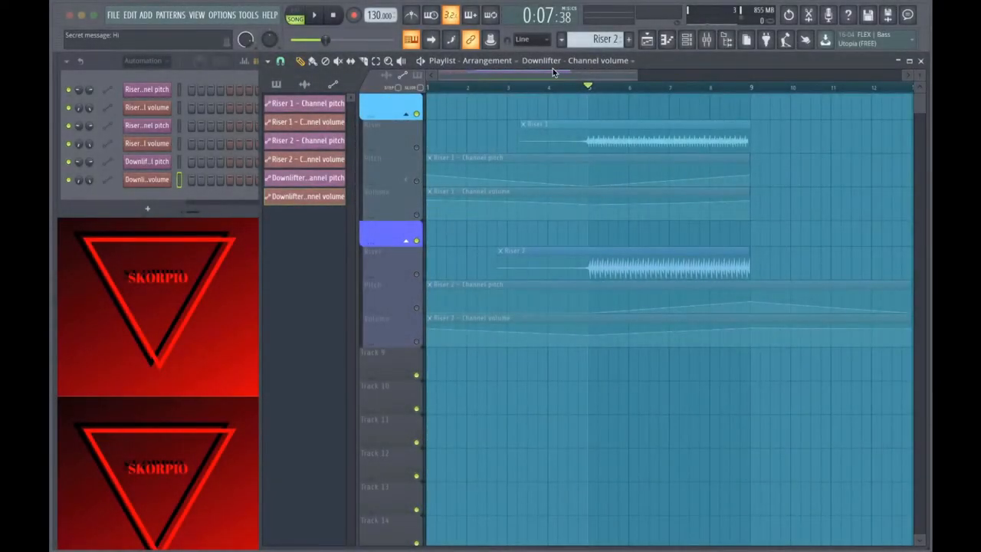
pyautogui.moveTo(580, 119)
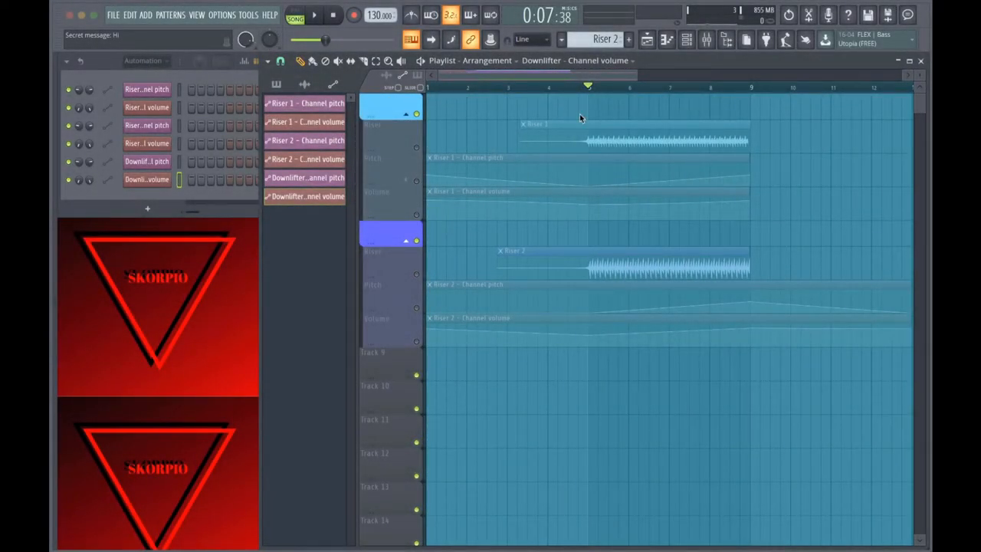
# Step: Scroll down to inspect the Downlifter's pitch and volume automation tracks
pyautogui.scroll(-3)
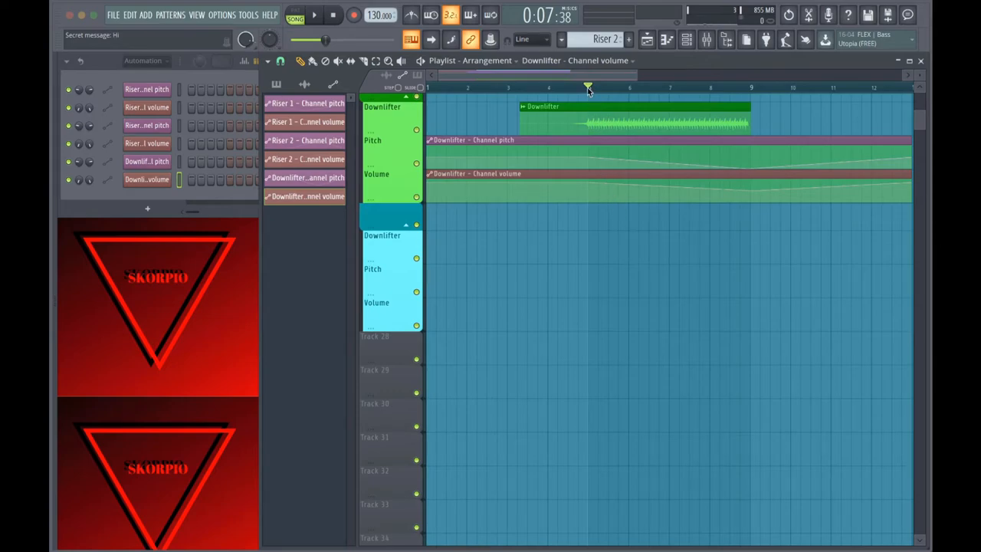
pyautogui.click(314, 15)
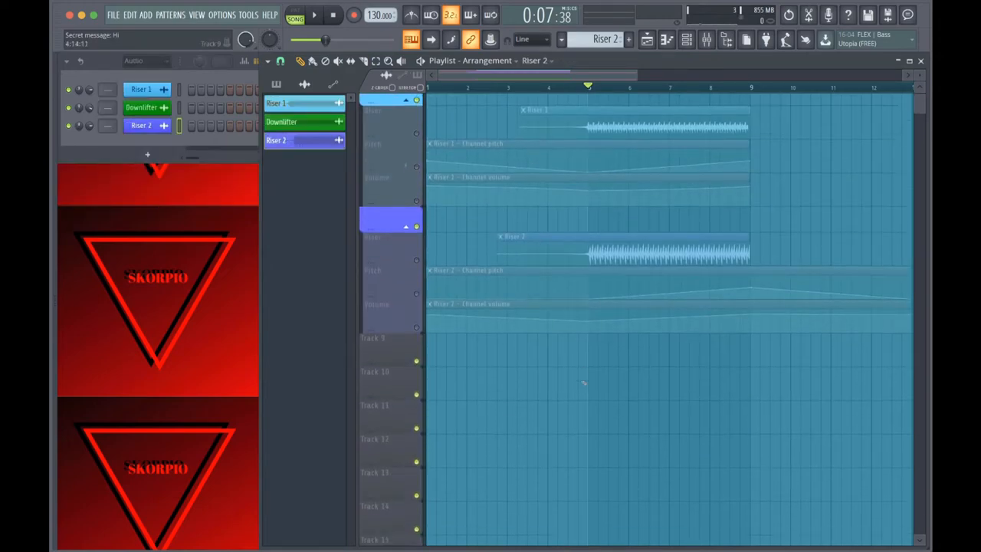
# Step: Drag Riser 2 onto the second Downlifter track and make it unique as Riser 2 #2
pyautogui.scroll(-3)
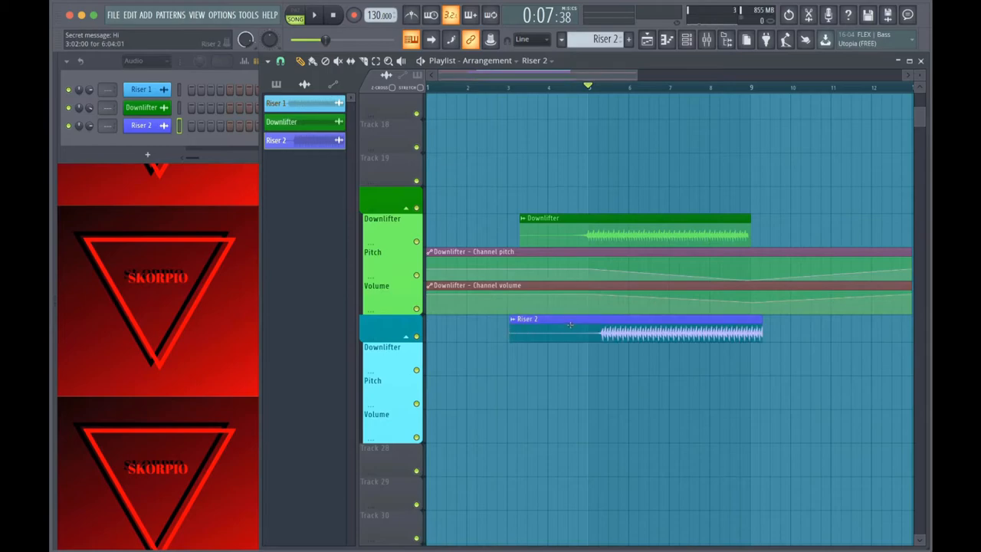
pyautogui.moveTo(570, 326); pyautogui.dragTo(558, 365)
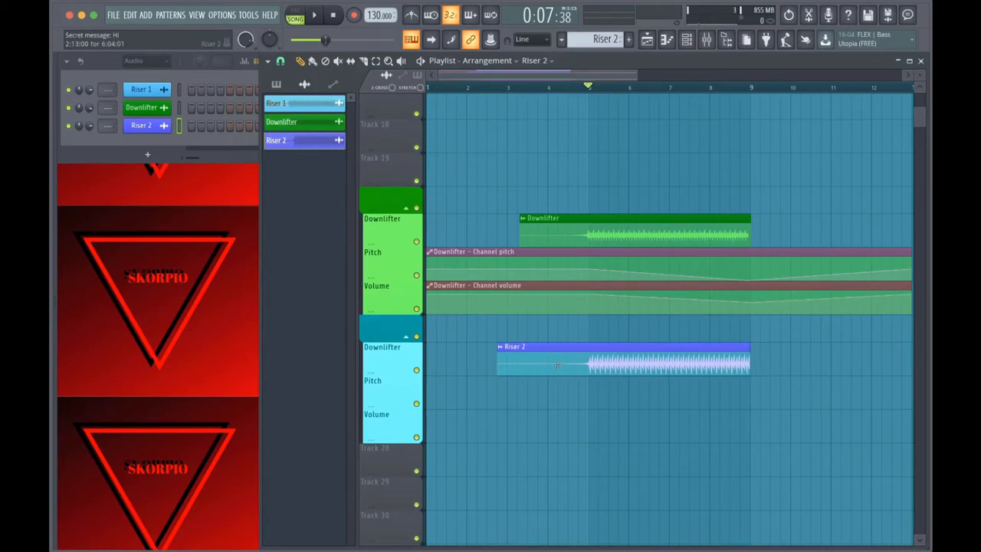
pyautogui.rightClick(558, 366)
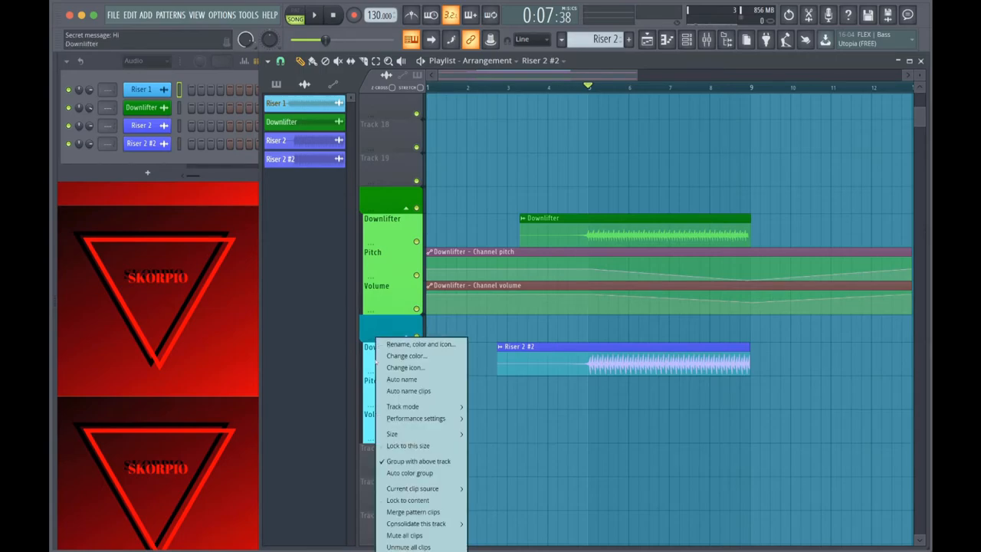
pyautogui.moveTo(405, 367)
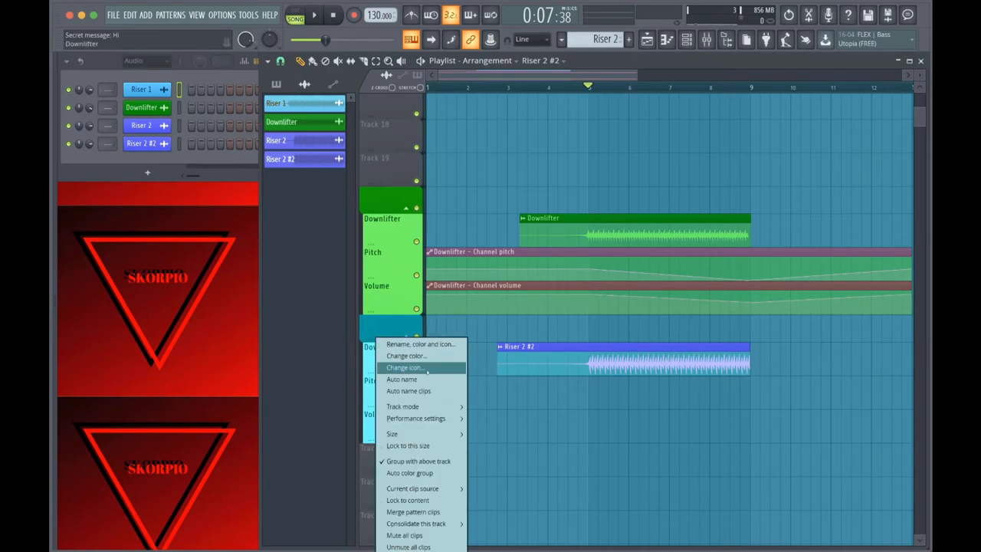
pyautogui.moveTo(402, 379)
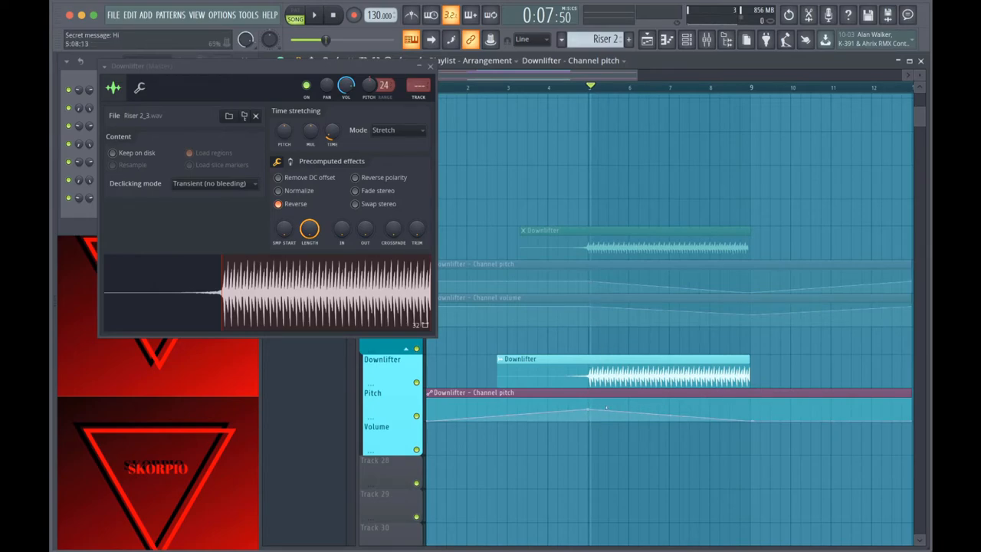
# Step: Change the curve shape of a Downlifter pitch automation point
pyautogui.rightClick(590, 411)
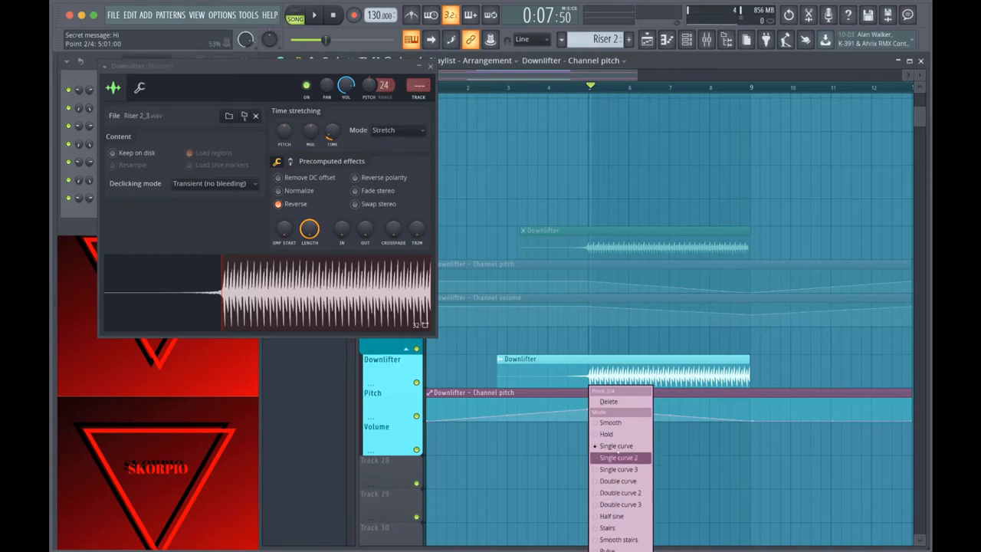
pyautogui.click(619, 457)
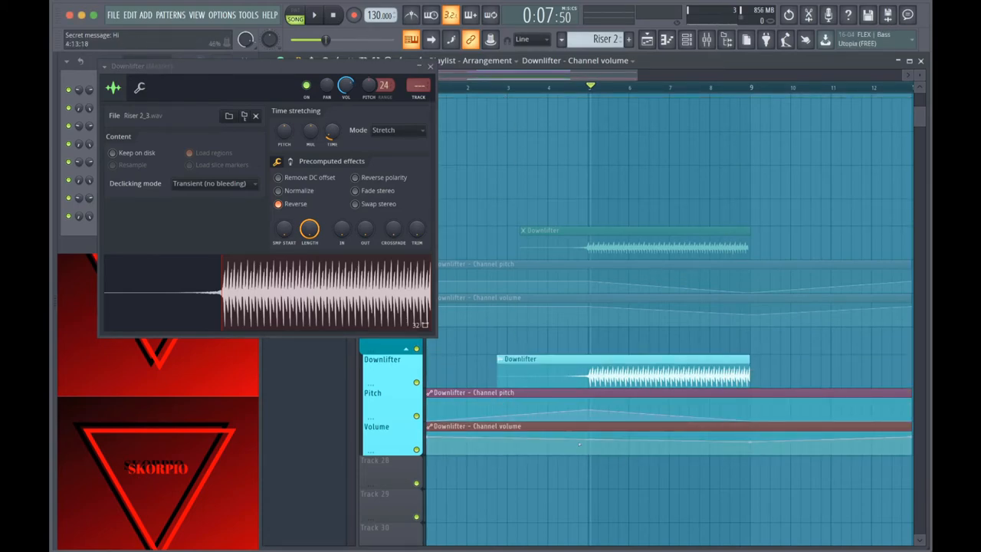
# Step: Drag and adjust points on the Downlifter volume automation curve
pyautogui.moveTo(579, 445); pyautogui.dragTo(589, 454)
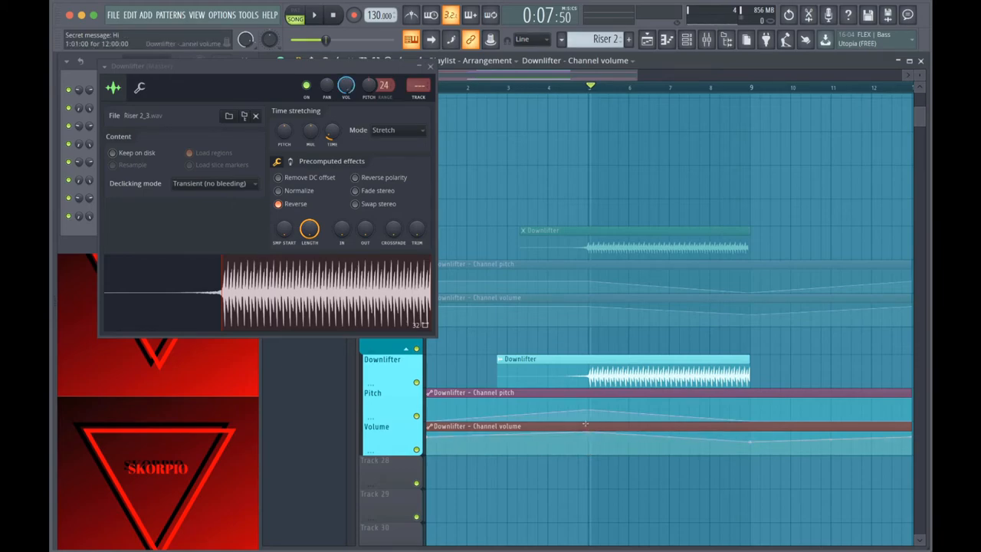
pyautogui.click(314, 15)
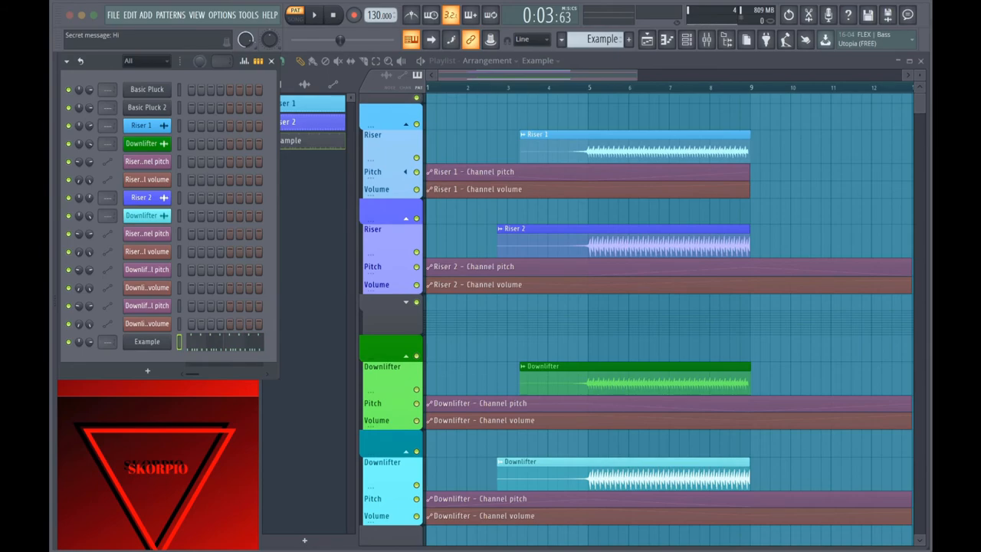
pyautogui.moveTo(334, 180)
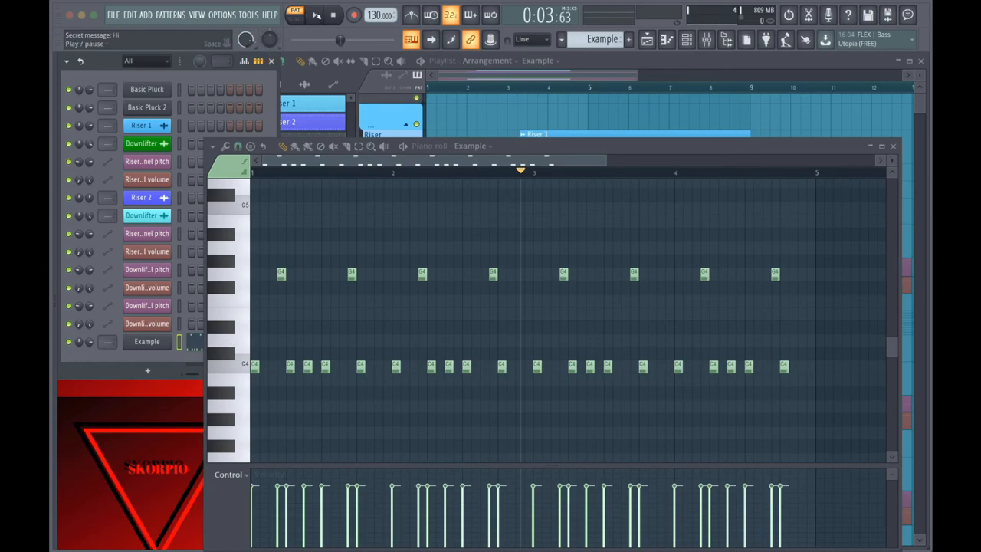
# Step: Play the Example pattern's C4 and G4 notes, then pause playback
pyautogui.click(314, 15)
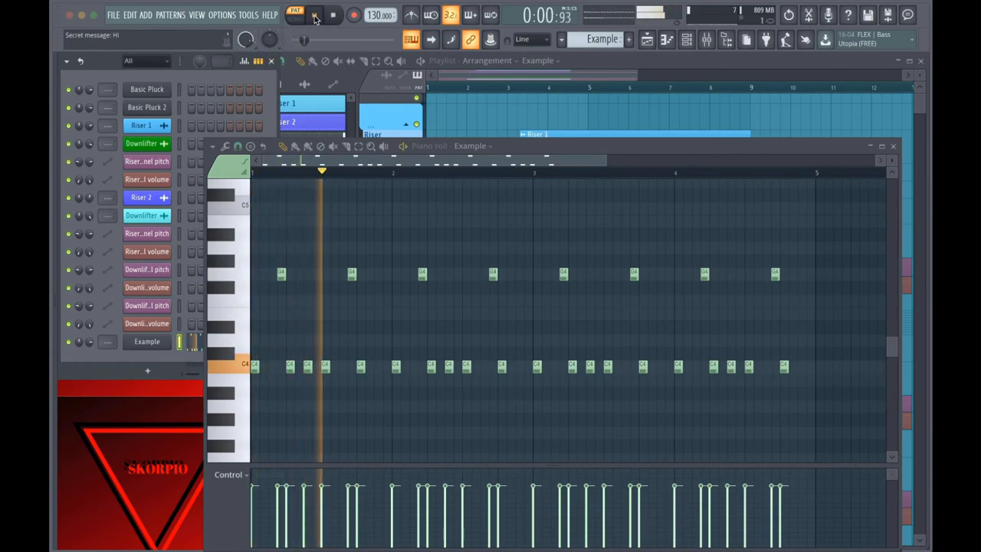
pyautogui.click(314, 14)
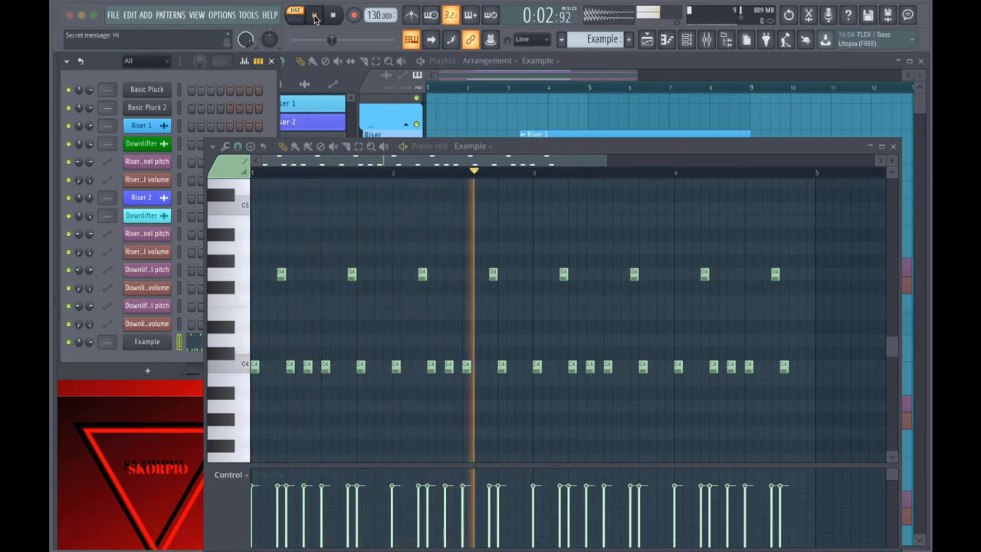
pyautogui.click(333, 15)
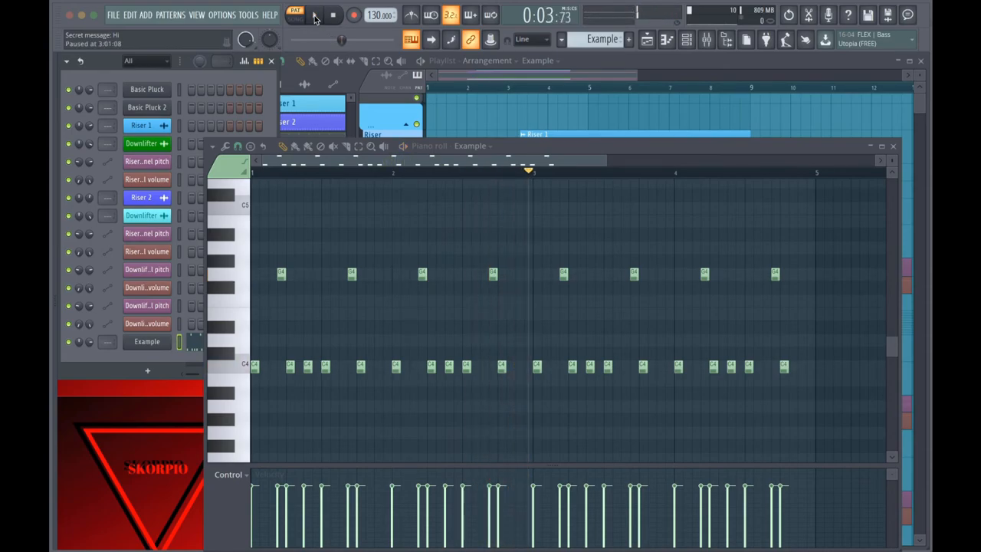